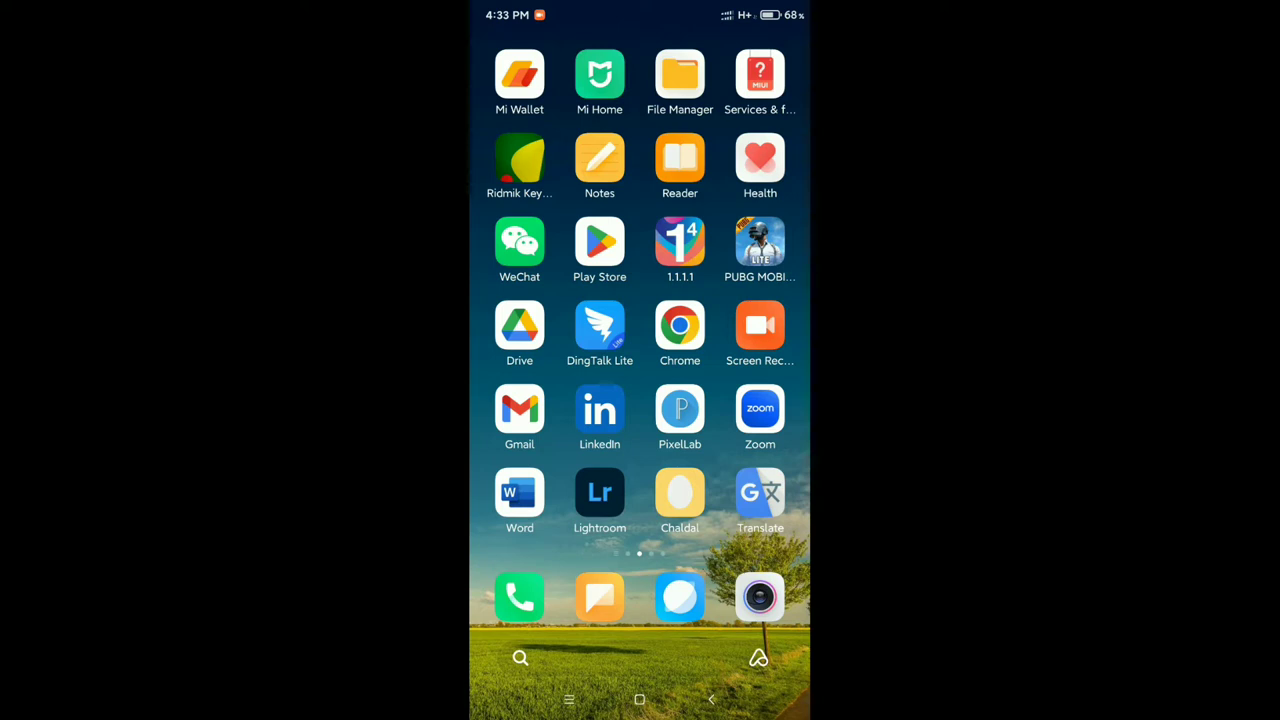
Step: Launch Word, glance at the new-document templates, and return to the Recent list
click(519, 490)
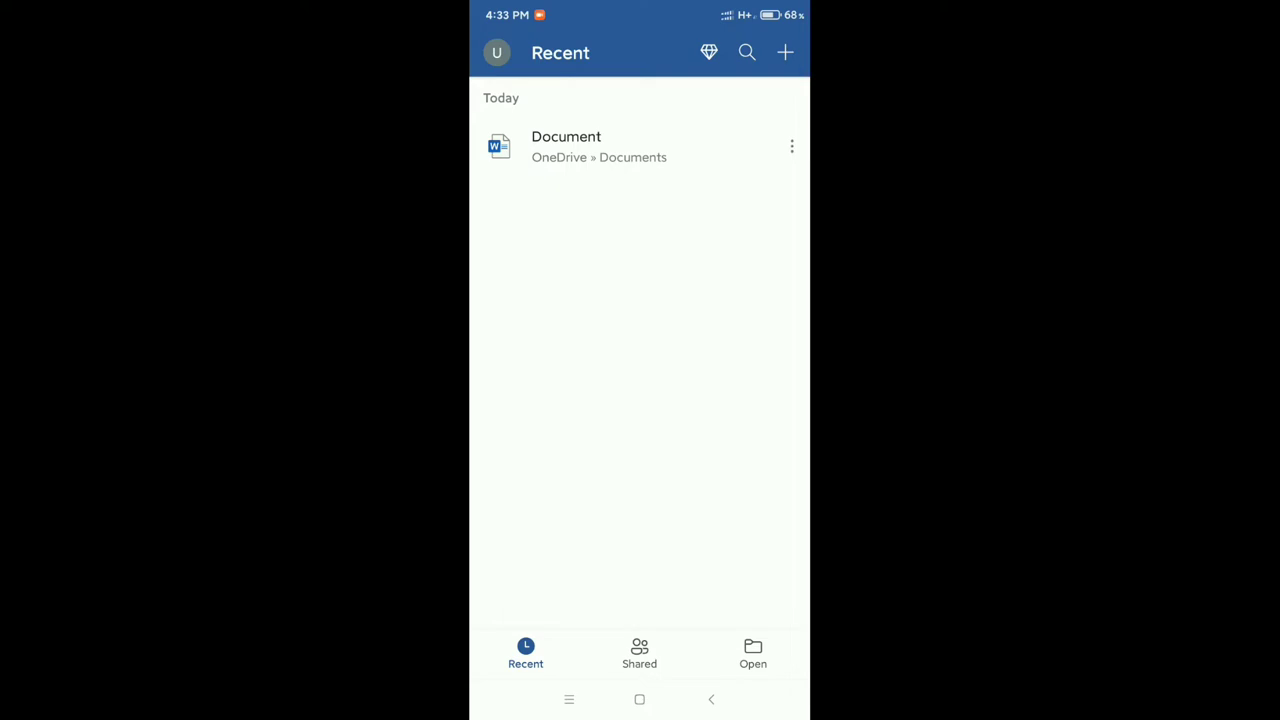
click(785, 52)
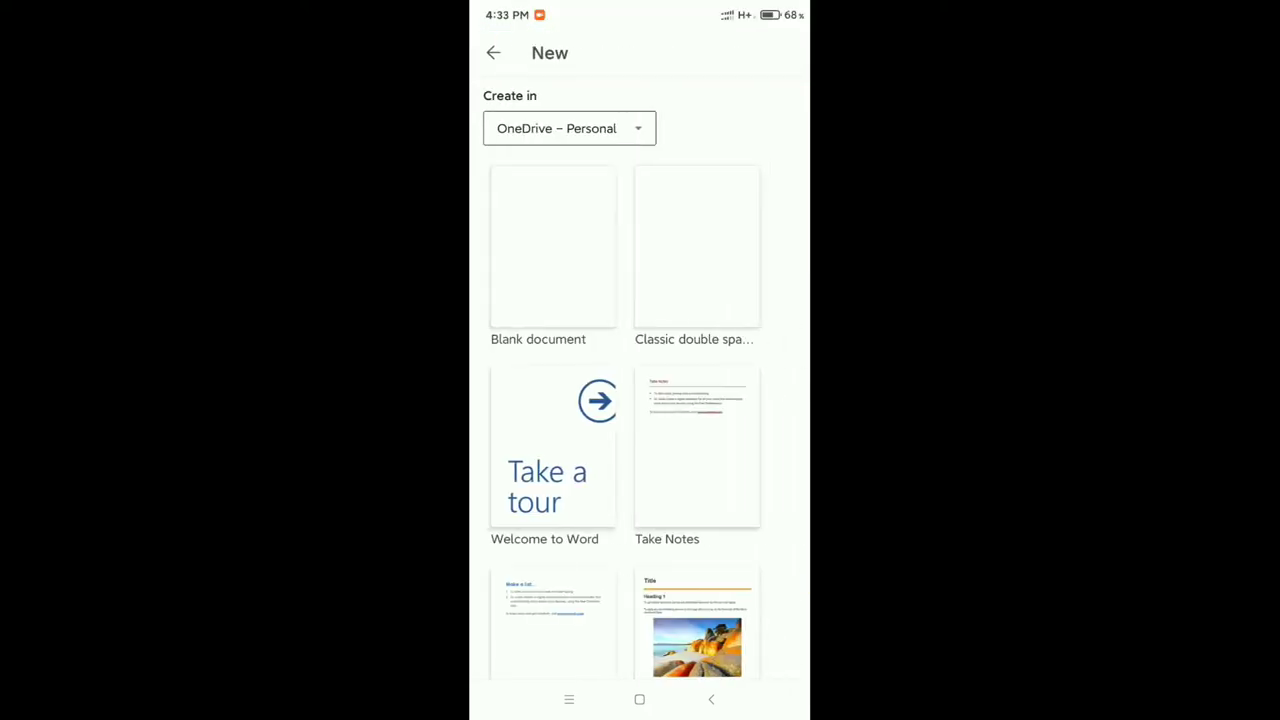
click(493, 52)
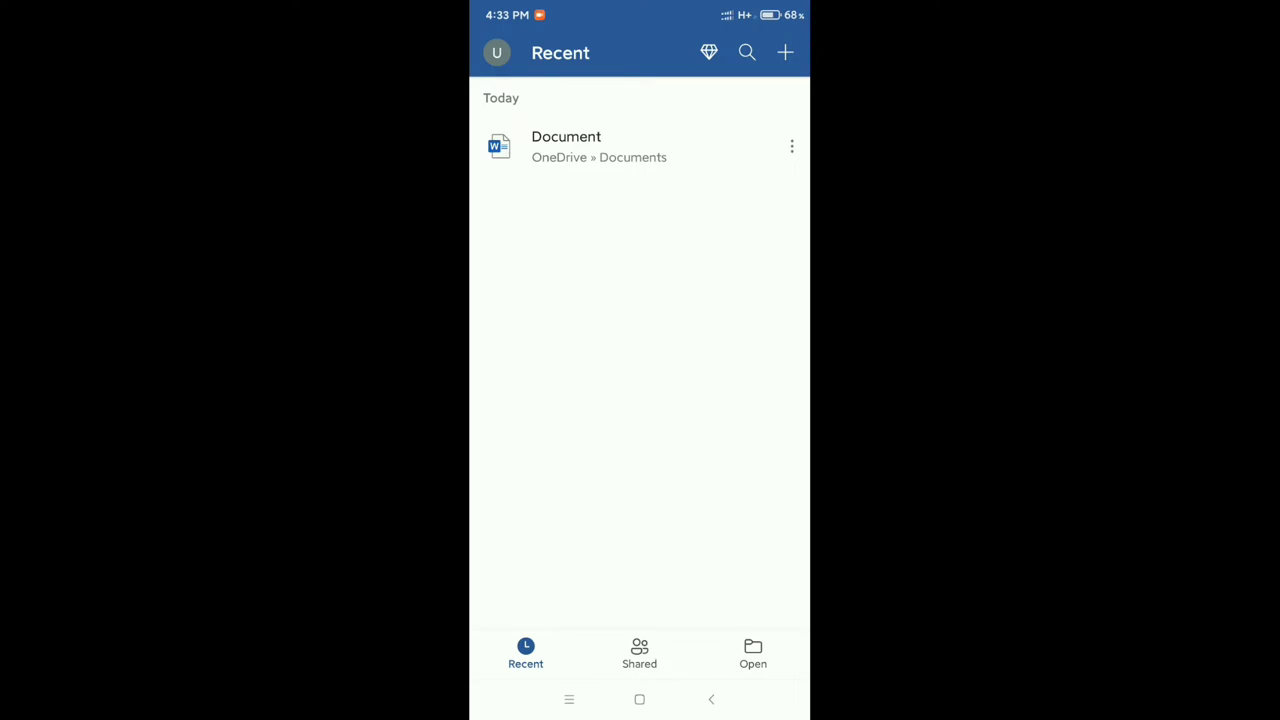
Step: Open 'Document' from Recent in edit mode, cursor after the heading, with the Home ribbon expanded
click(566, 146)
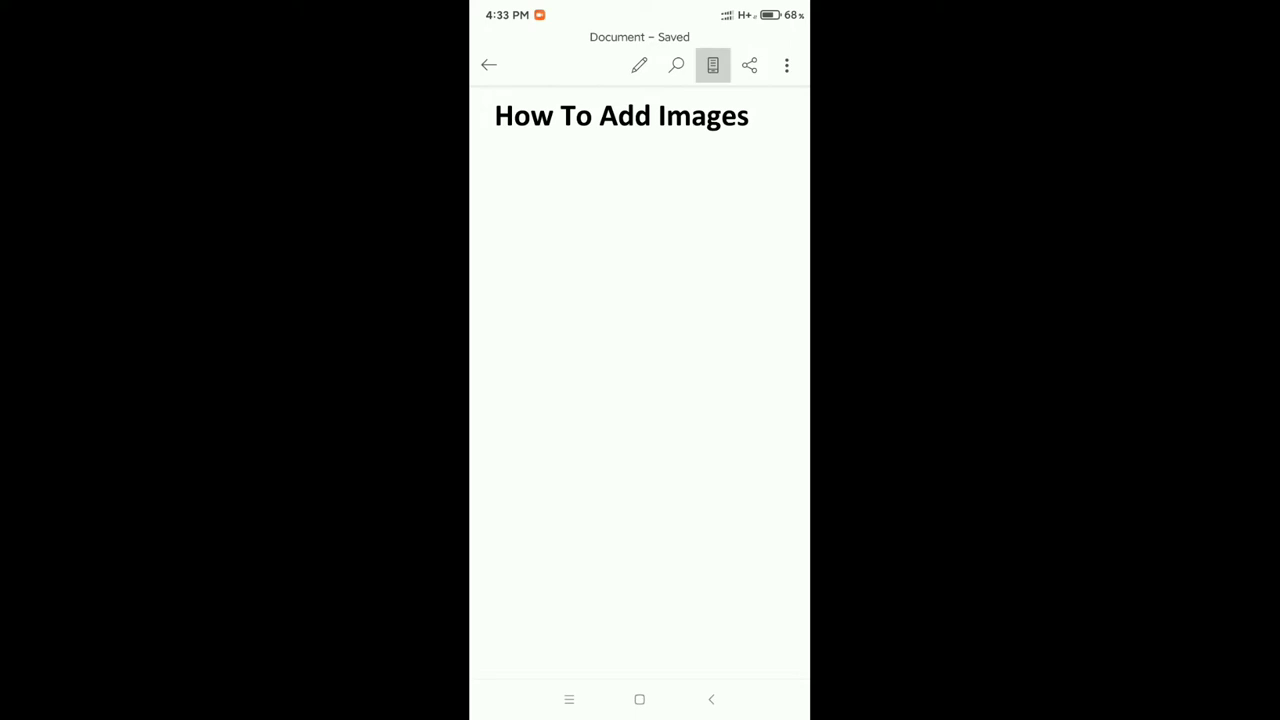
click(638, 65)
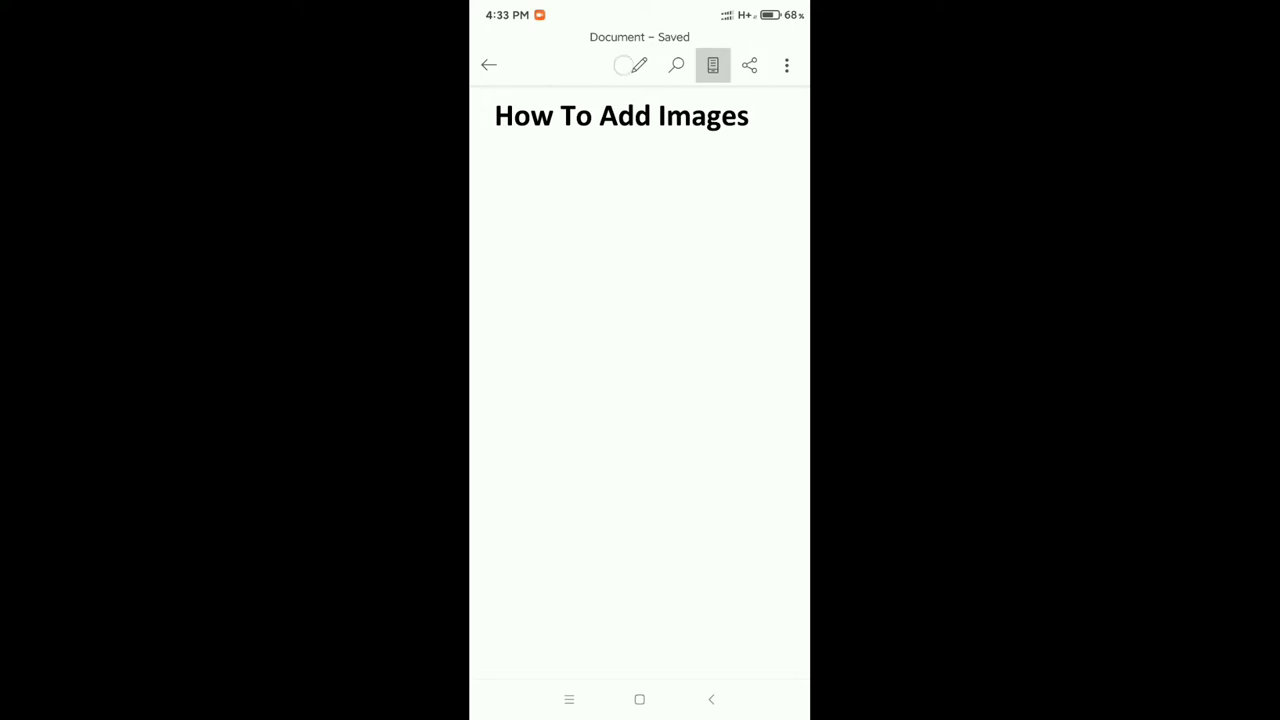
click(522, 115)
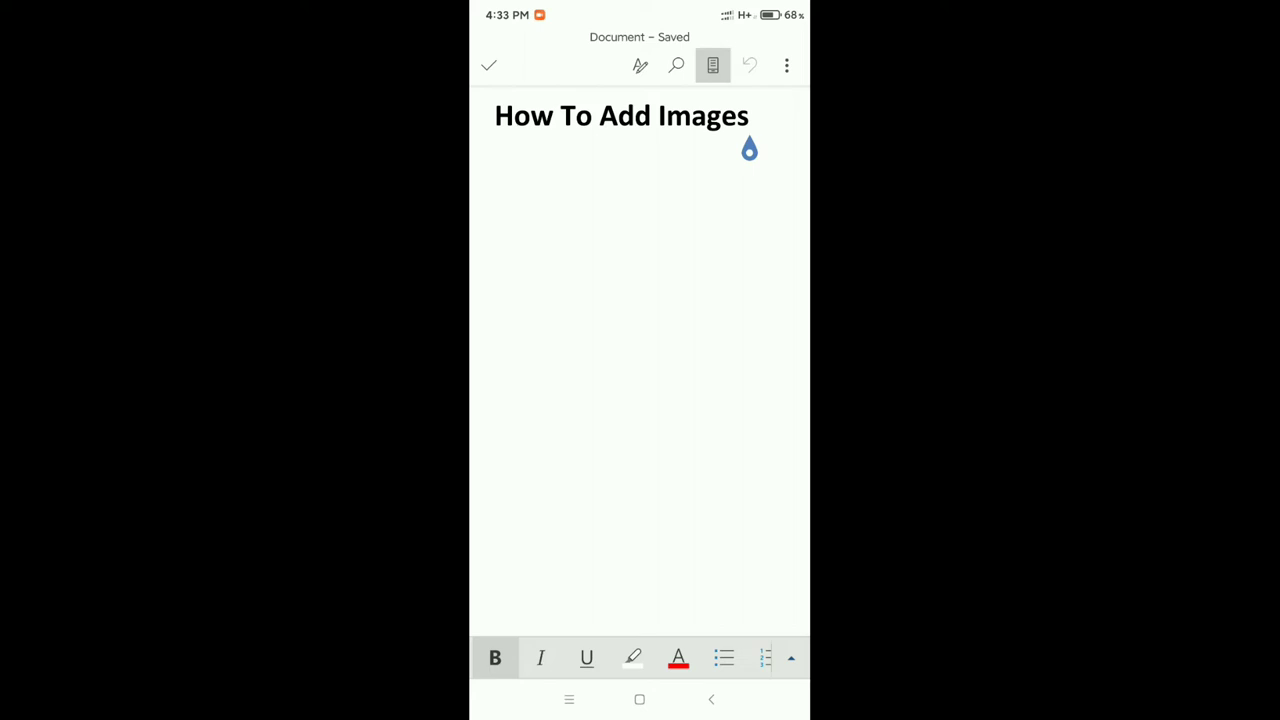
click(702, 116)
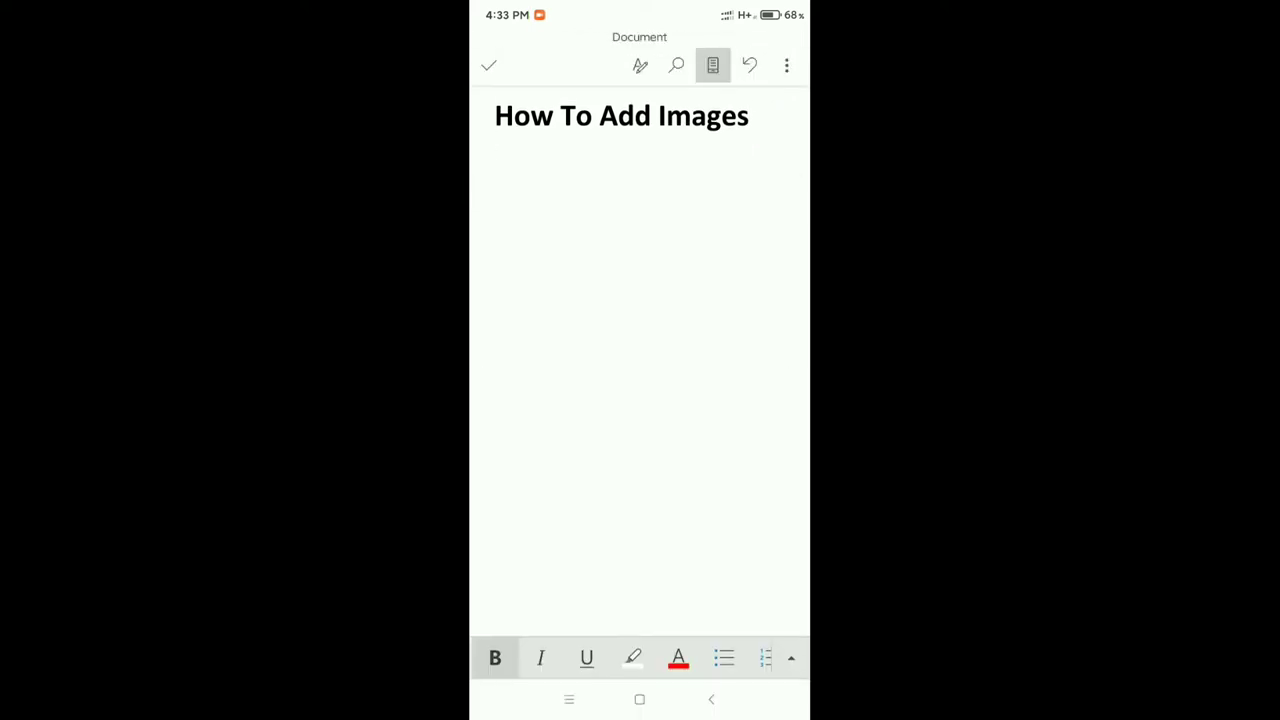
click(497, 170)
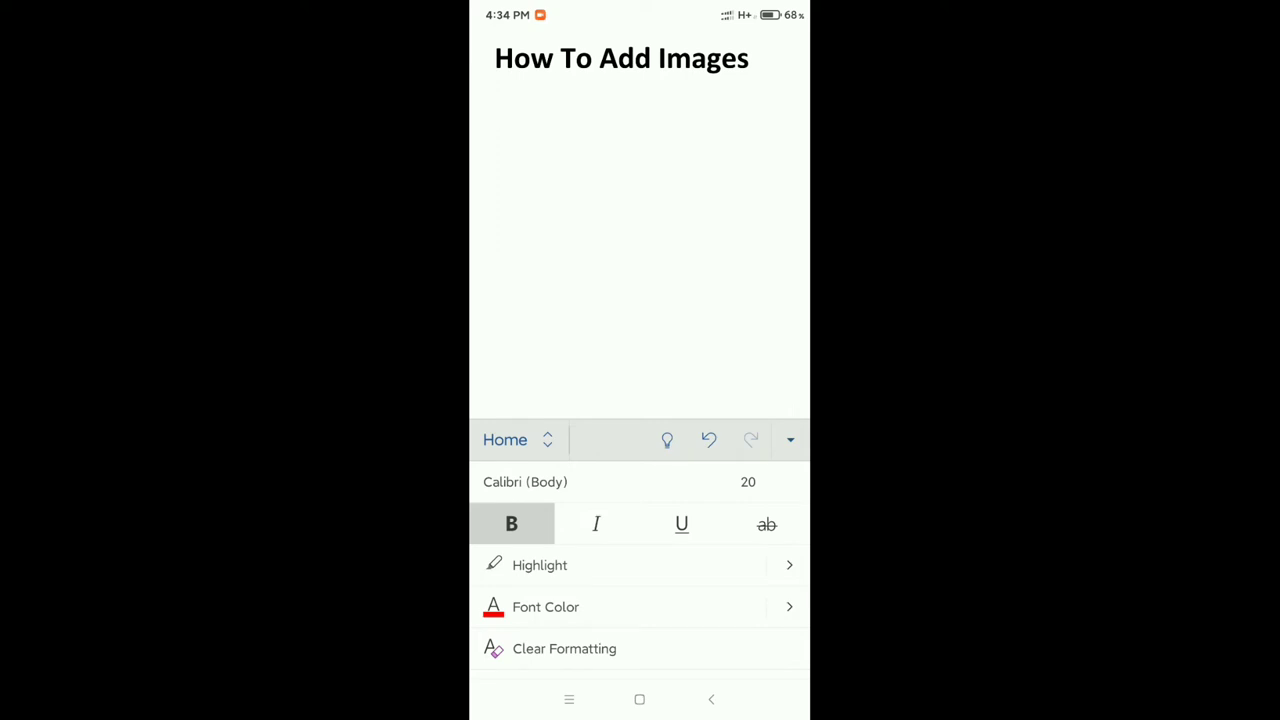
Step: Go to Insert > Pictures > Photos to browse the phone's recent photos
click(517, 440)
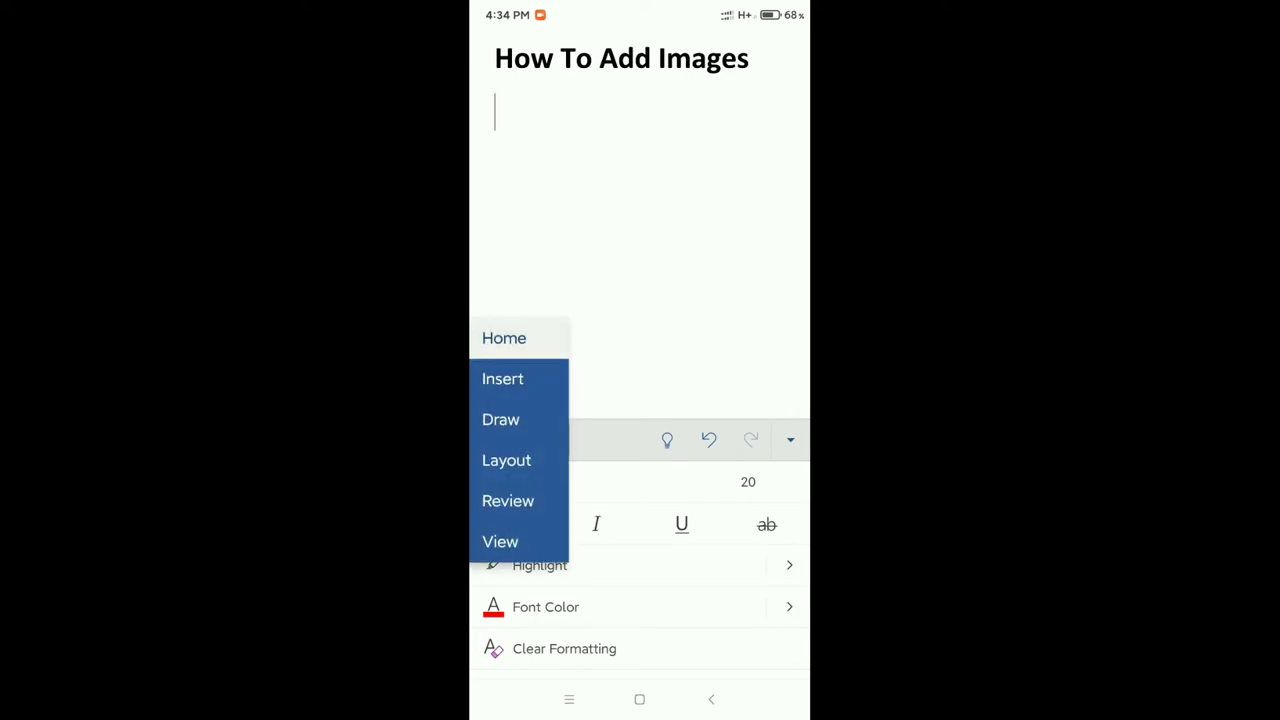
click(502, 379)
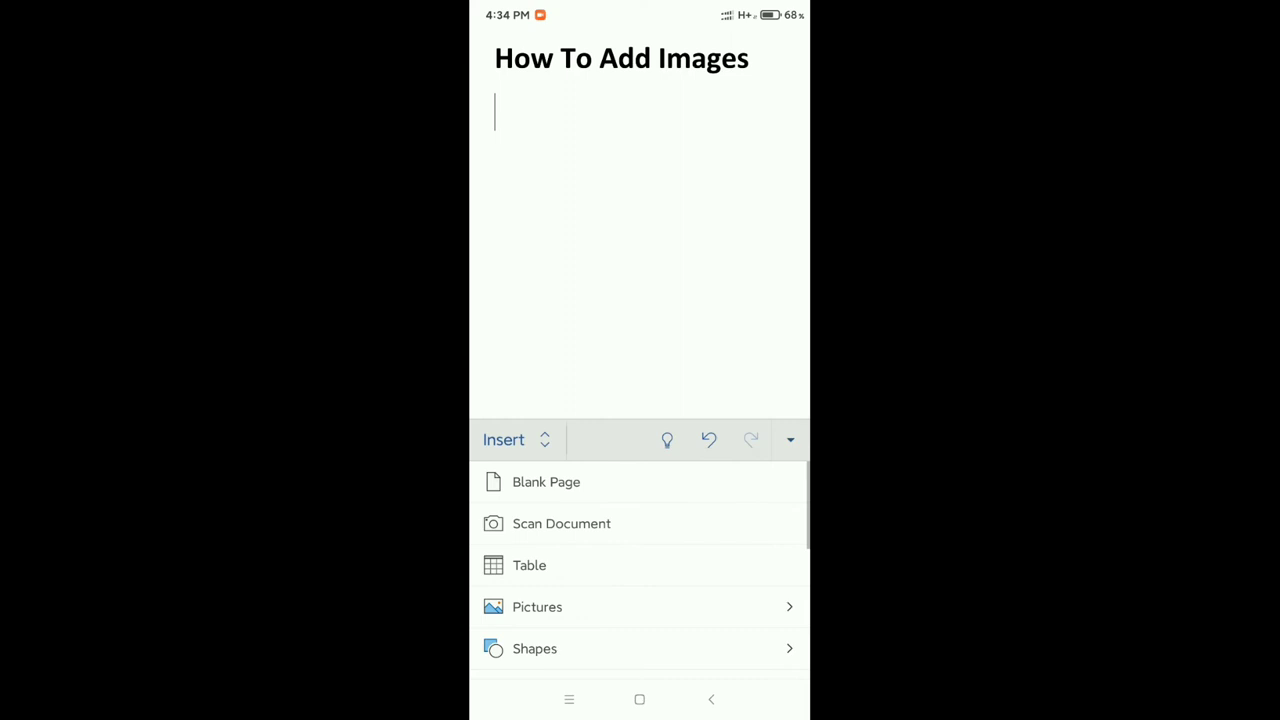
click(537, 606)
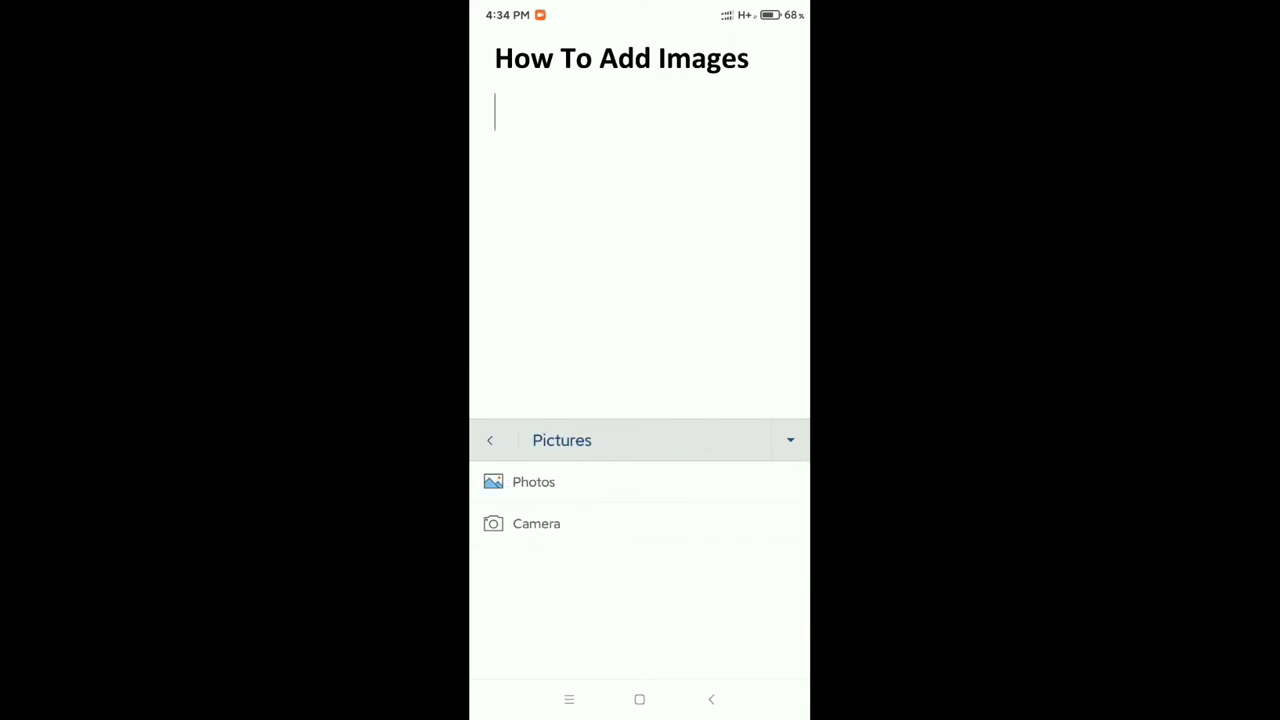
click(533, 482)
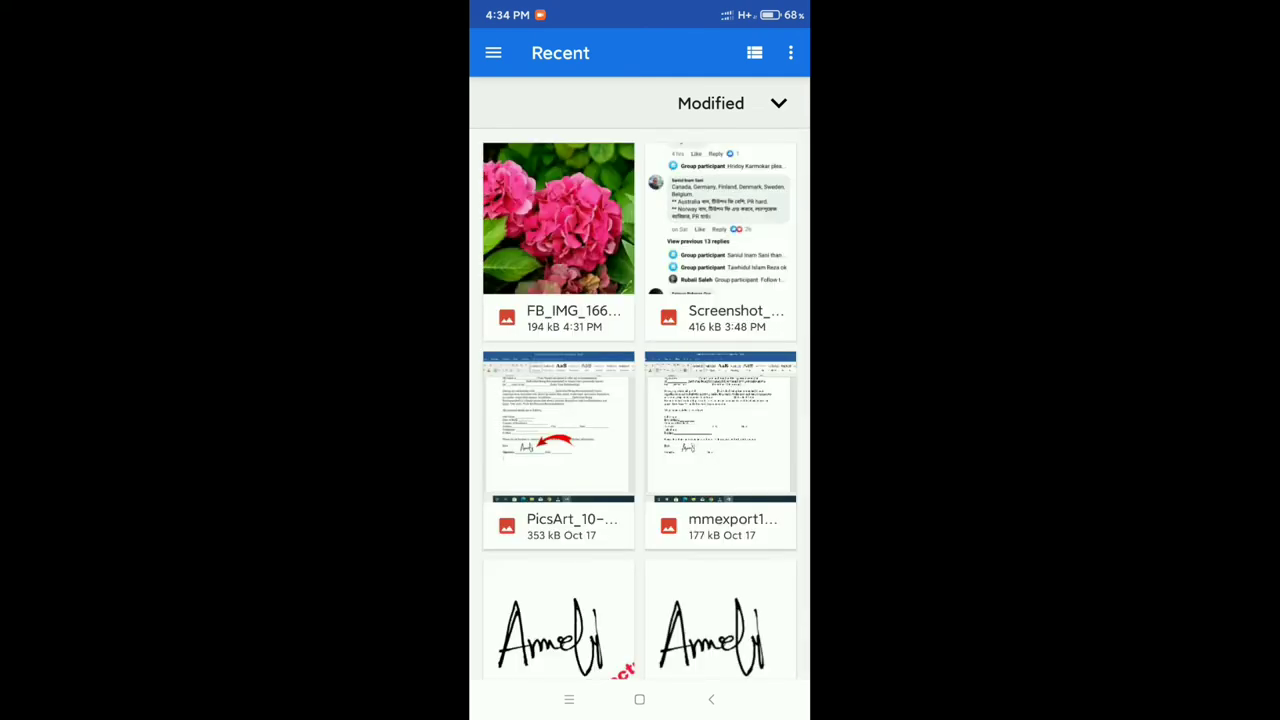
Step: Pick the hydrangea photo, confirm it uncropped, and set the cursor below the image
click(558, 218)
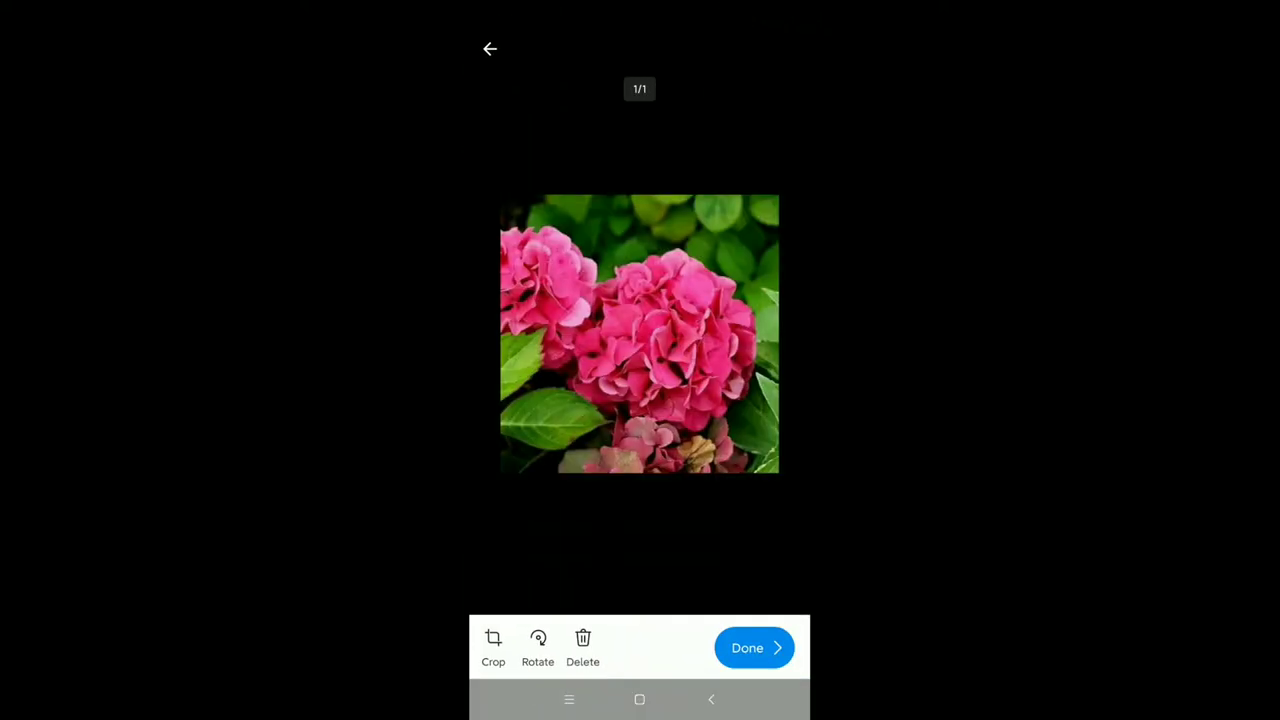
click(493, 645)
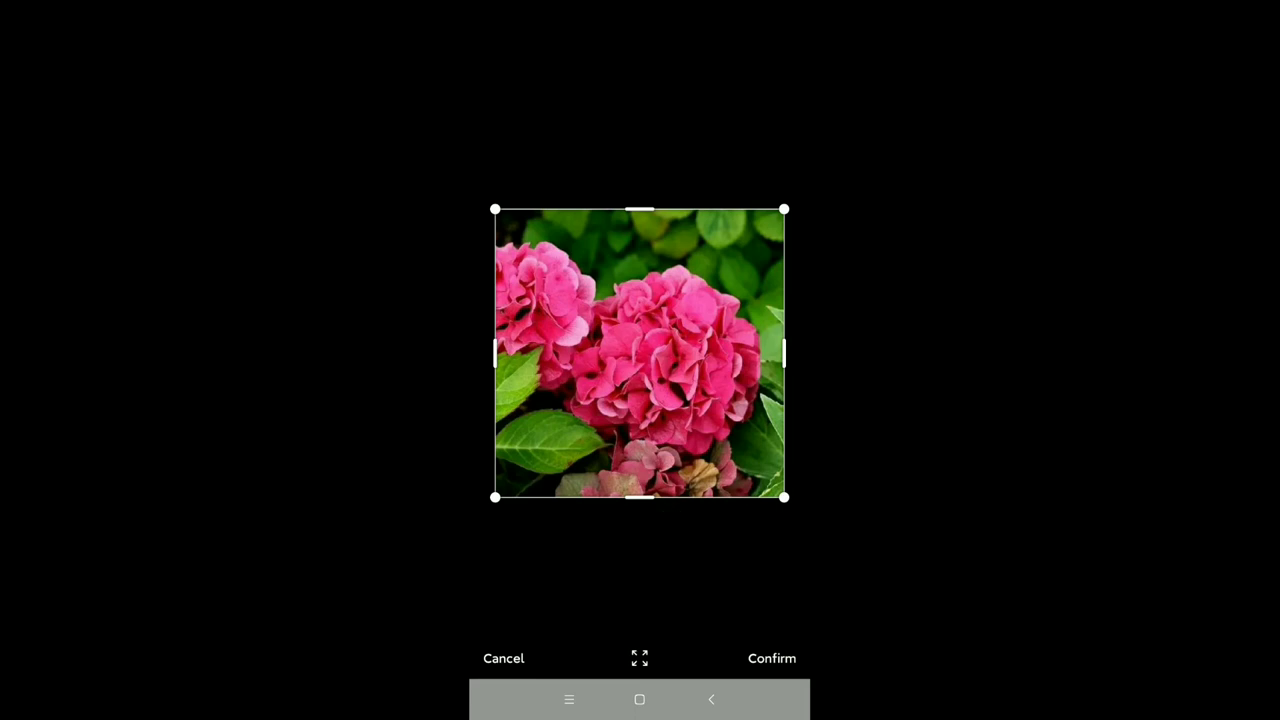
click(771, 658)
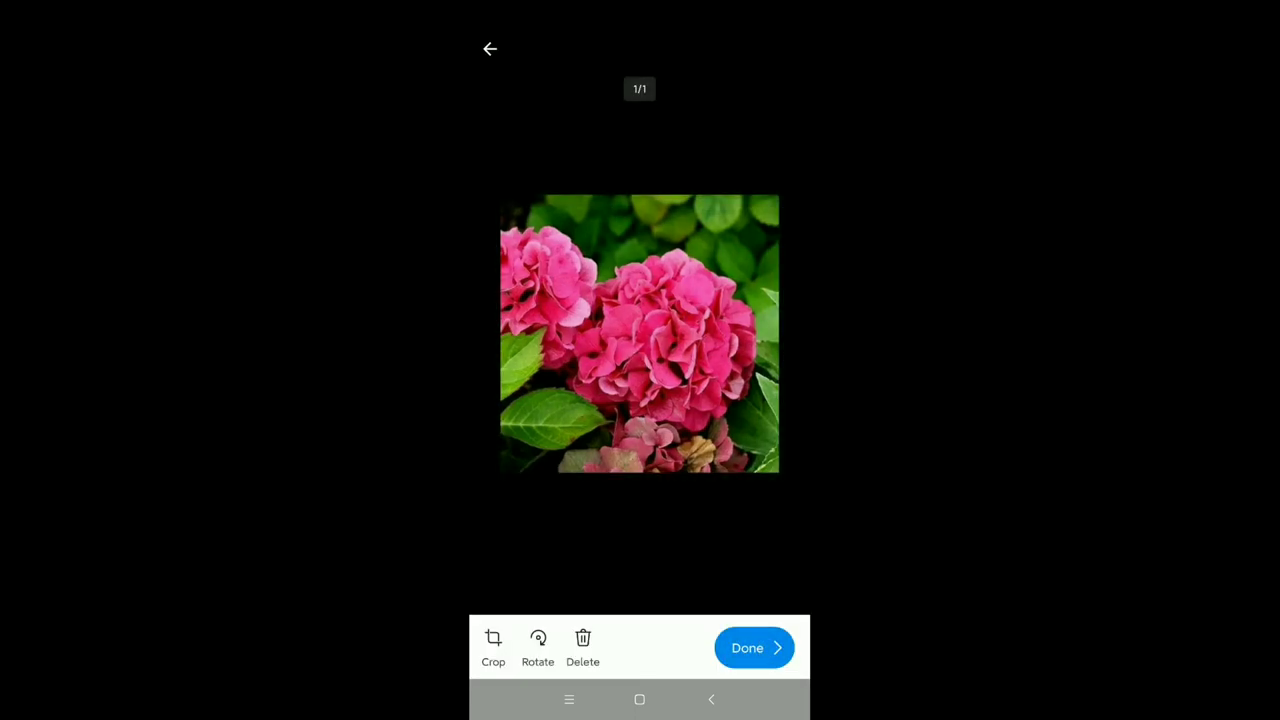
click(753, 647)
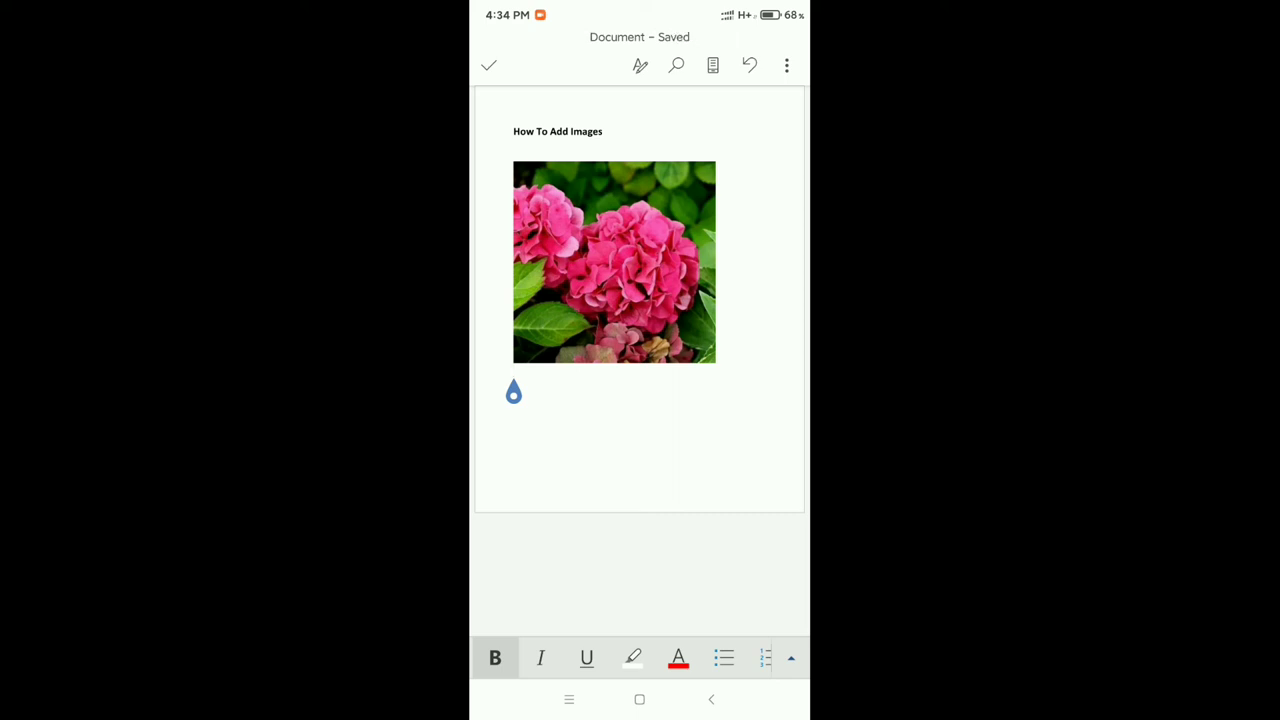
click(513, 380)
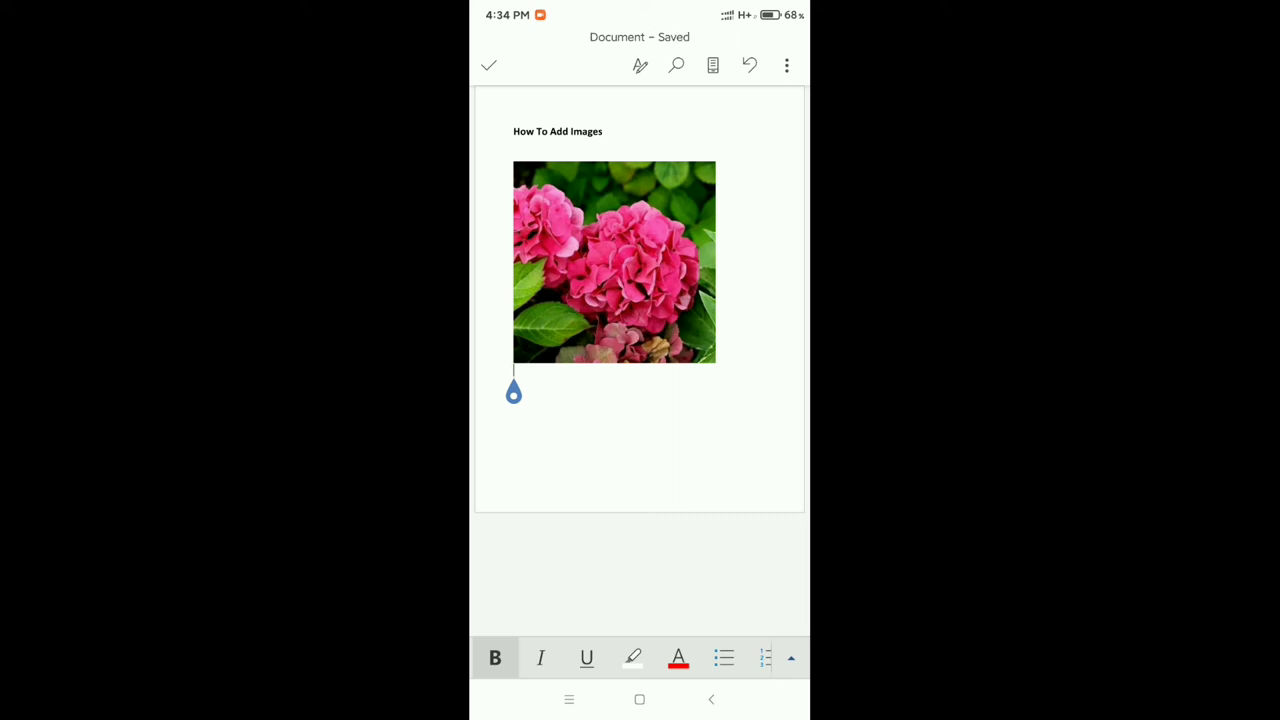